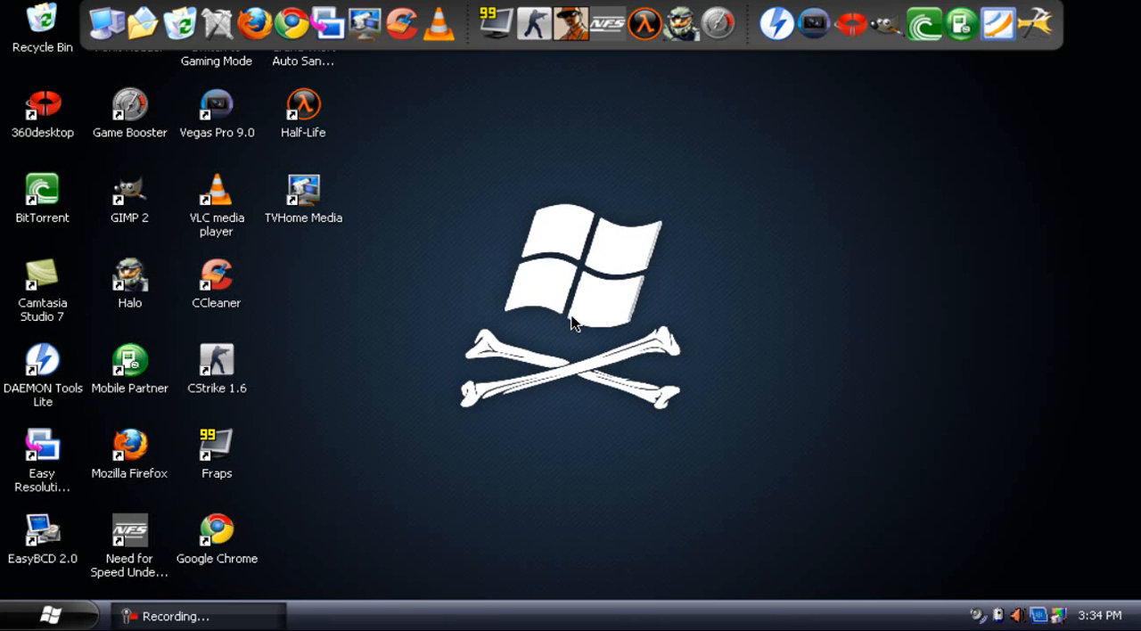
{"action": "mouse_move", "coordinate": [569, 320]}
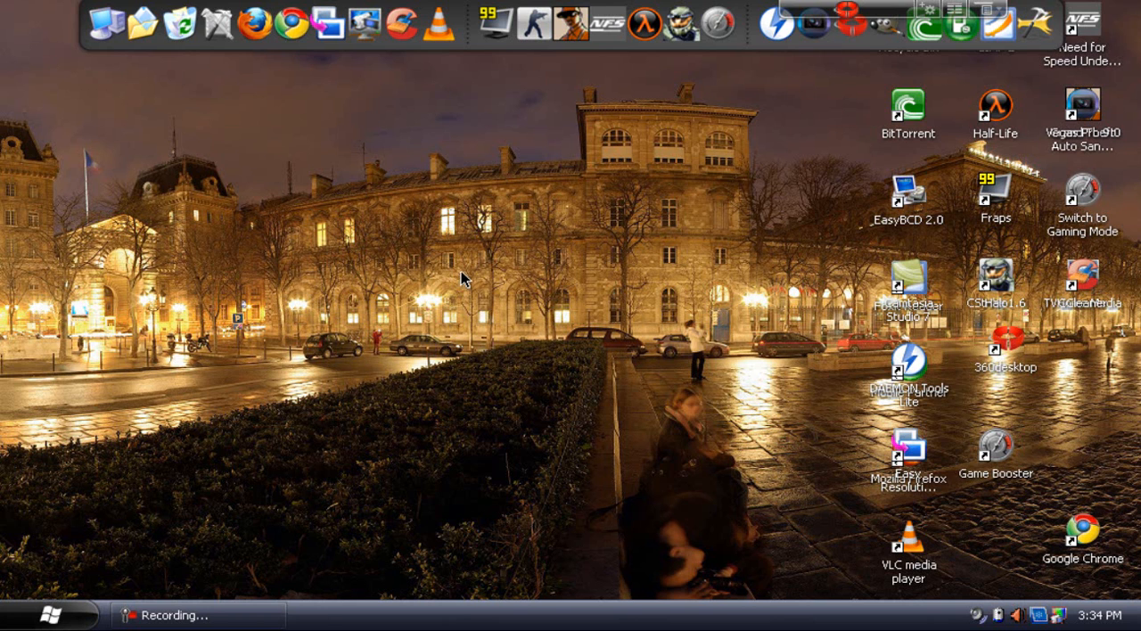
{"action": "mouse_move", "coordinate": [467, 276]}
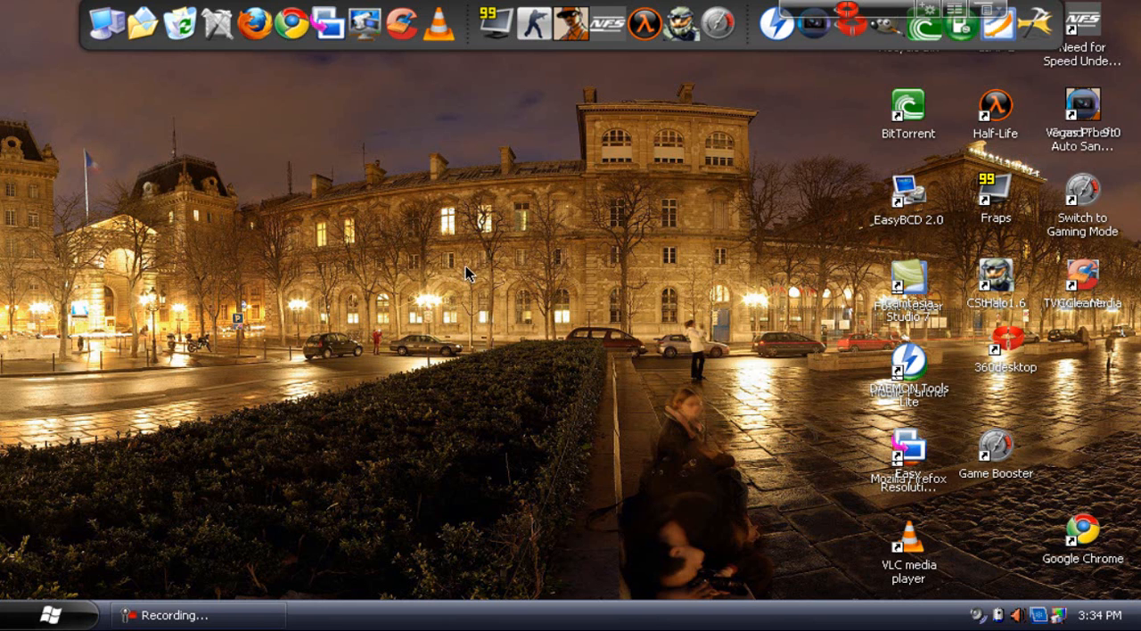
{"action": "mouse_move", "coordinate": [550, 221]}
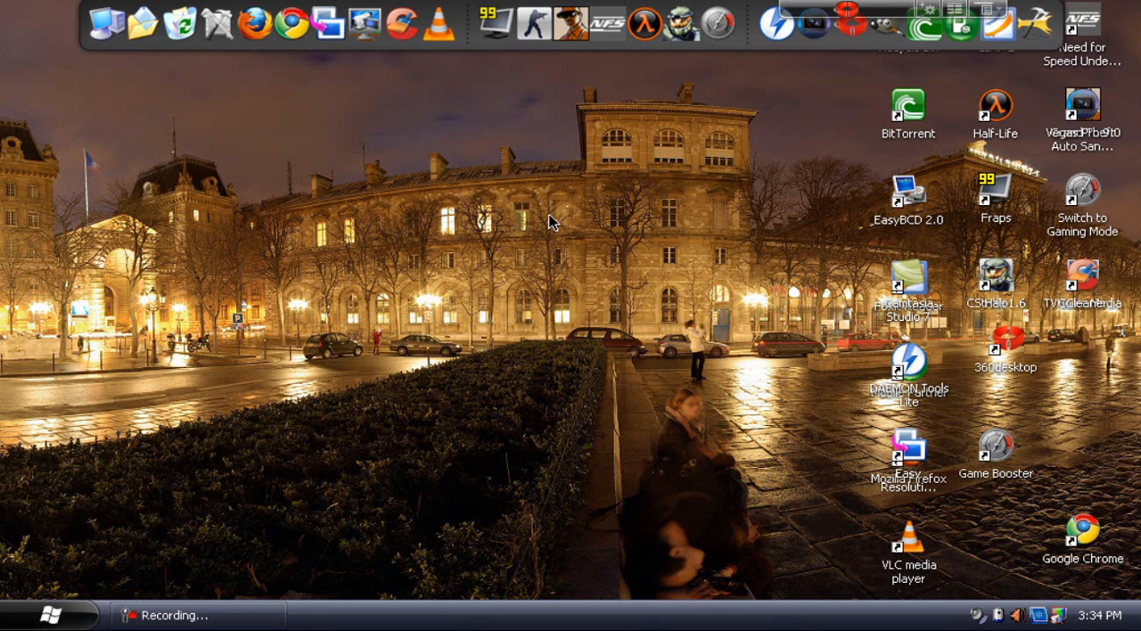
{"action": "mouse_move", "coordinate": [1095, 309]}
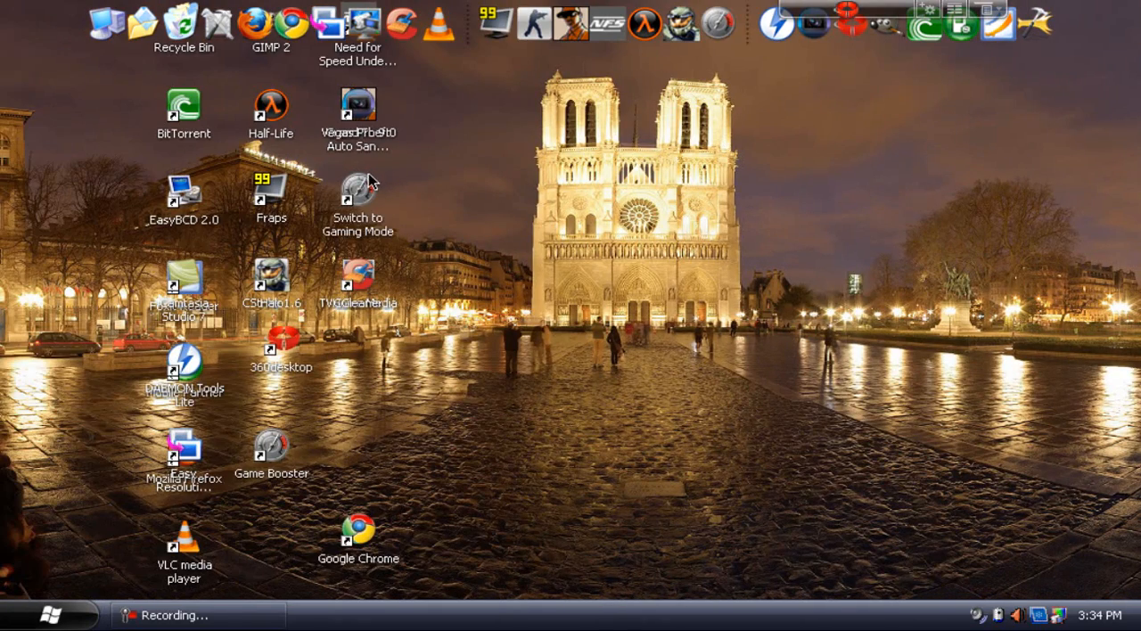
Pan the panoramic Paris night wallpaper round until Notre-Dame is in view.
{"action": "left_click", "coordinate": [357, 194]}
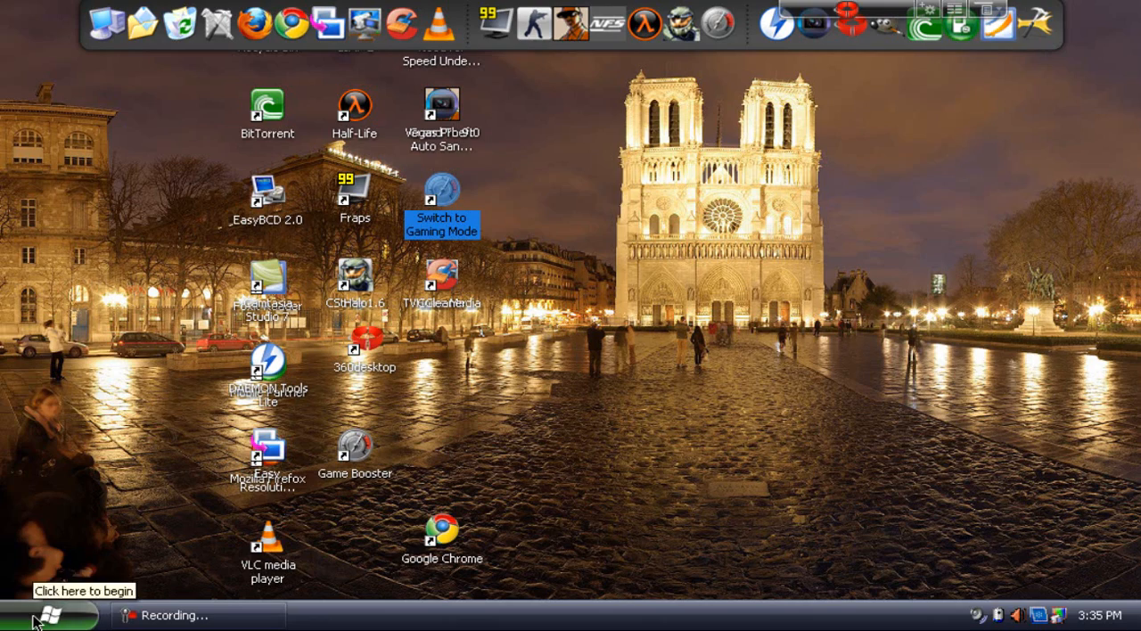
{"action": "mouse_move", "coordinate": [890, 8]}
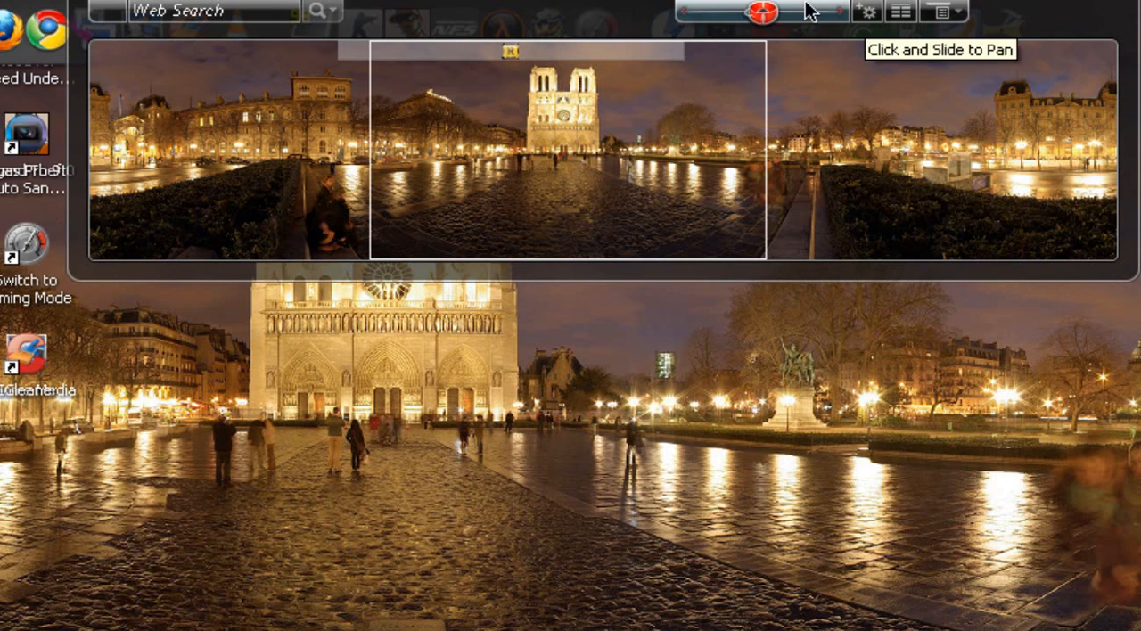
{"action": "mouse_move", "coordinate": [869, 12]}
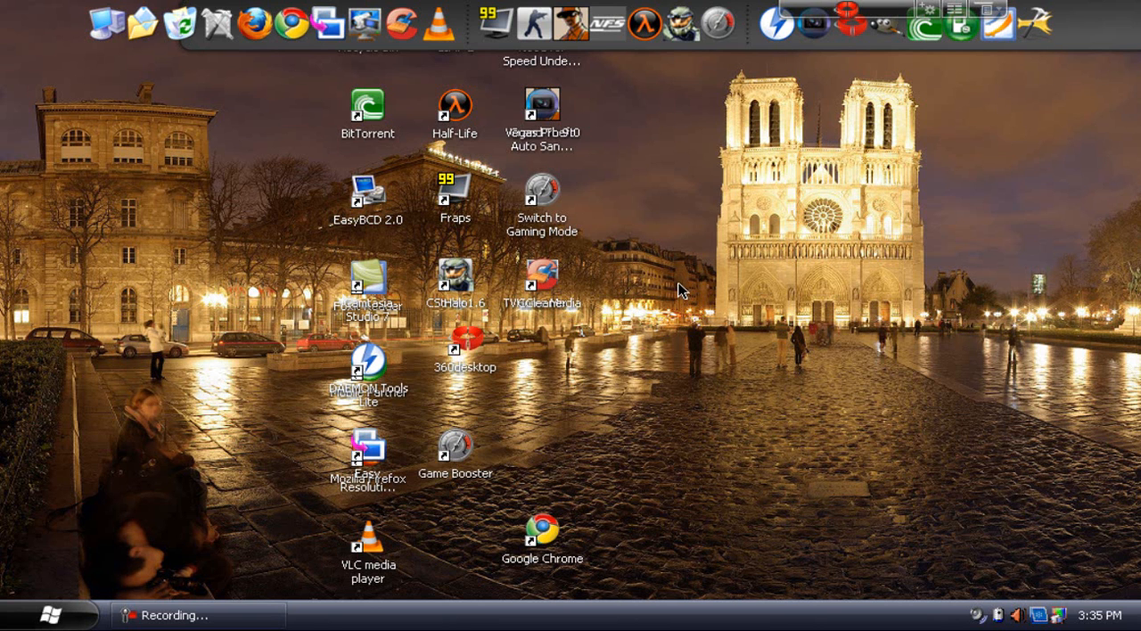
{"action": "mouse_move", "coordinate": [697, 136]}
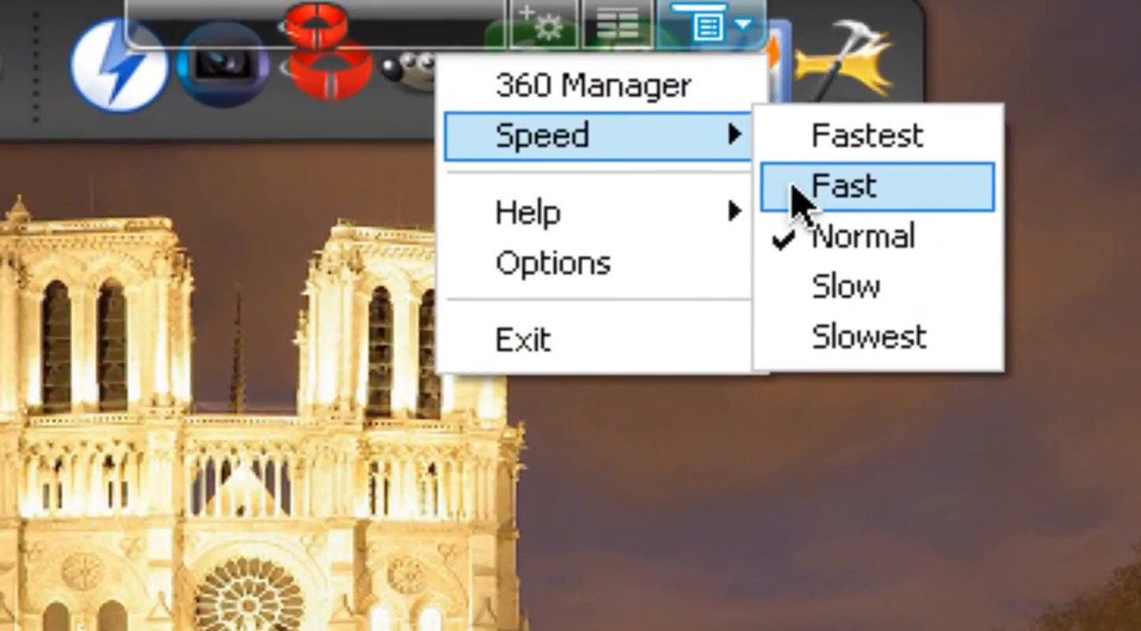
{"action": "mouse_move", "coordinate": [811, 161]}
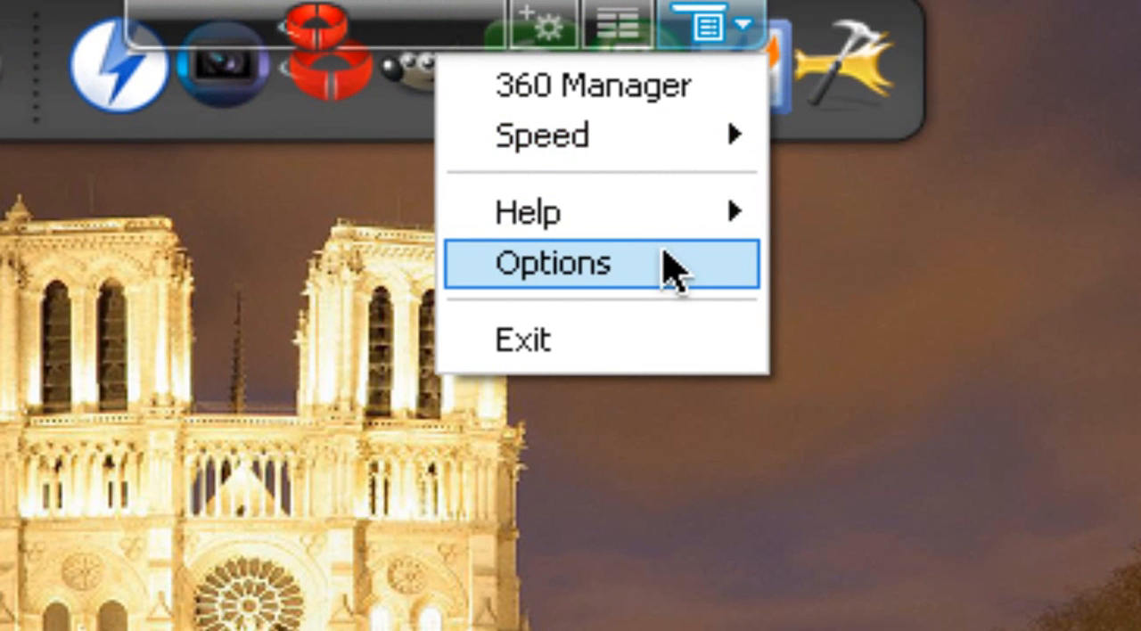
Choose 360 Manager from the 360desktop menu to list the installed panoramas.
{"action": "left_click", "coordinate": [553, 264]}
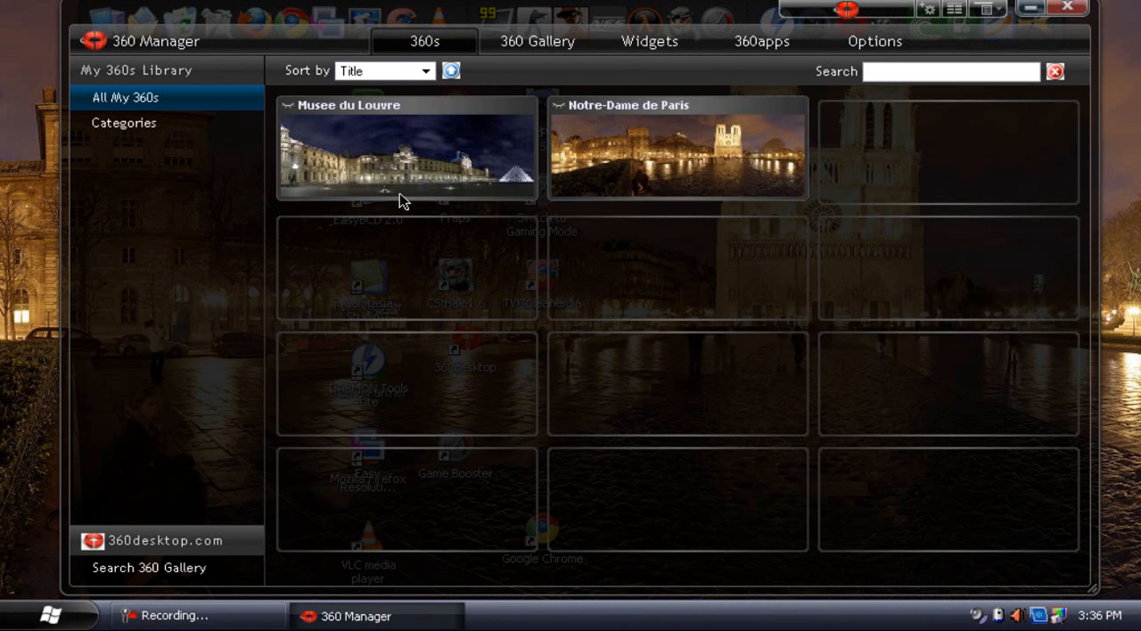
{"action": "mouse_move", "coordinate": [554, 250]}
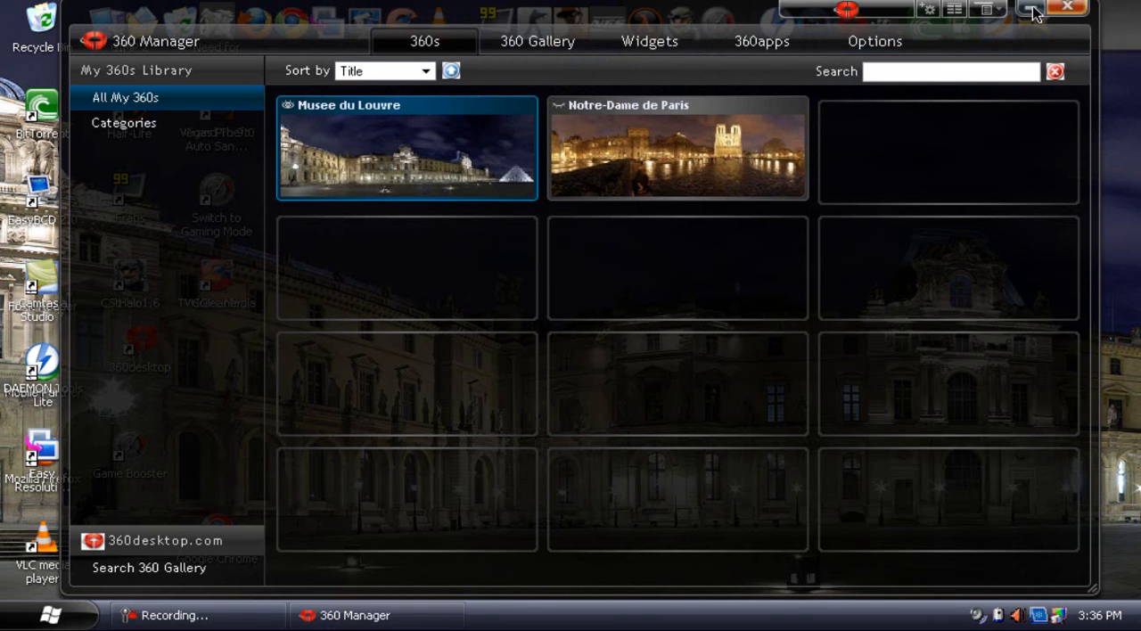
Apply the Musee du Louvre panorama as the desktop wallpaper.
{"action": "left_click", "coordinate": [1065, 8]}
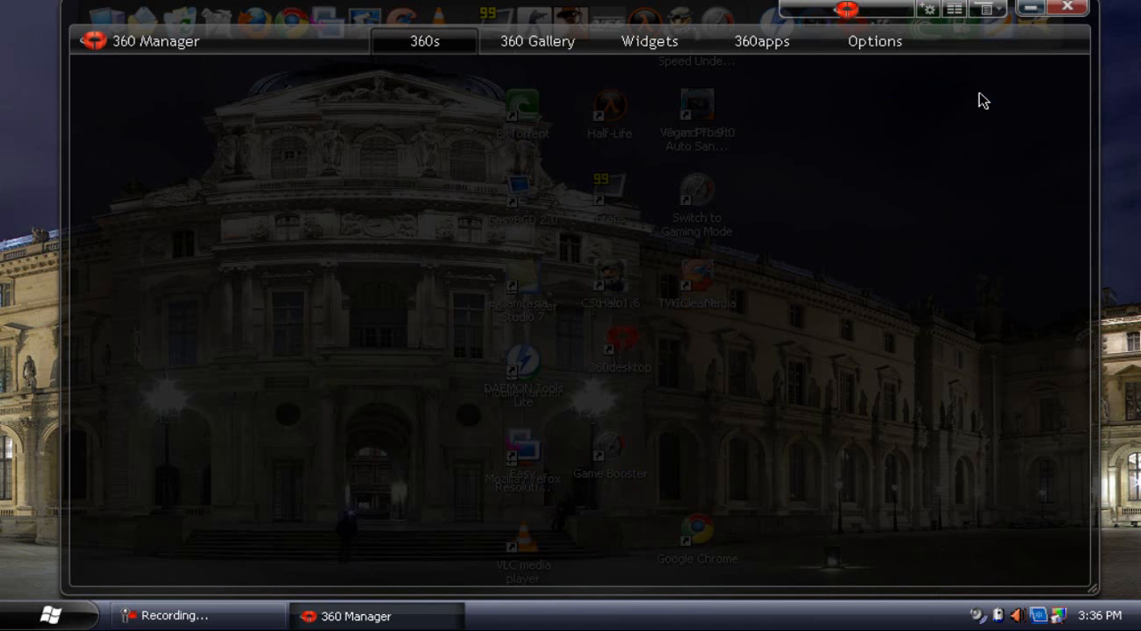
View General Settings under Options, then switch to the 360 Gallery tab.
{"action": "left_click", "coordinate": [874, 41]}
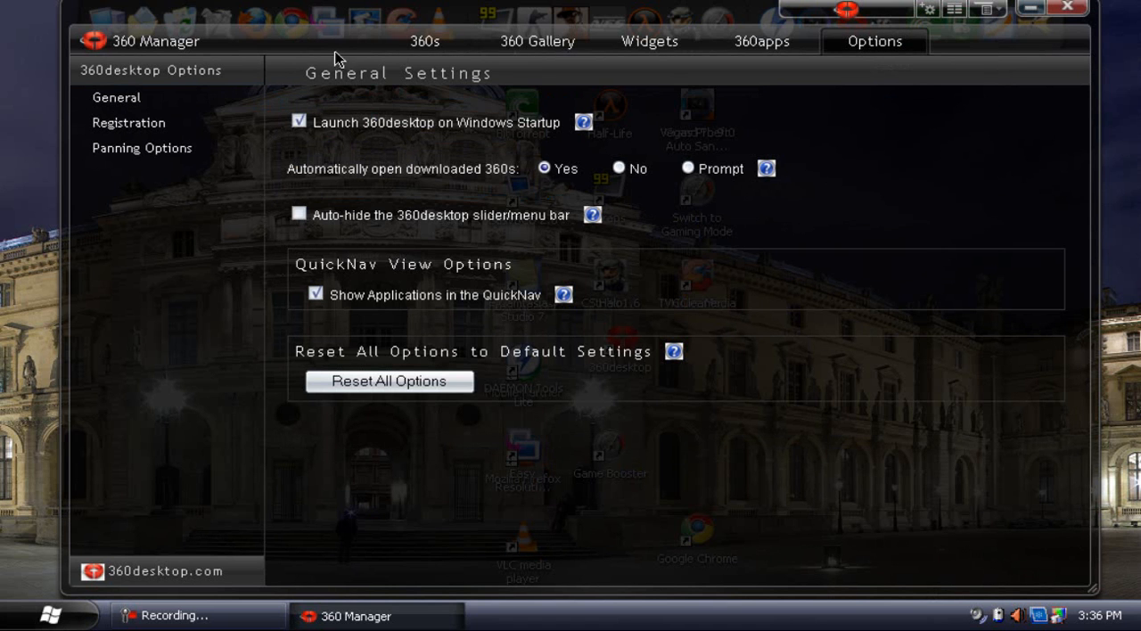
{"action": "left_click", "coordinate": [424, 41]}
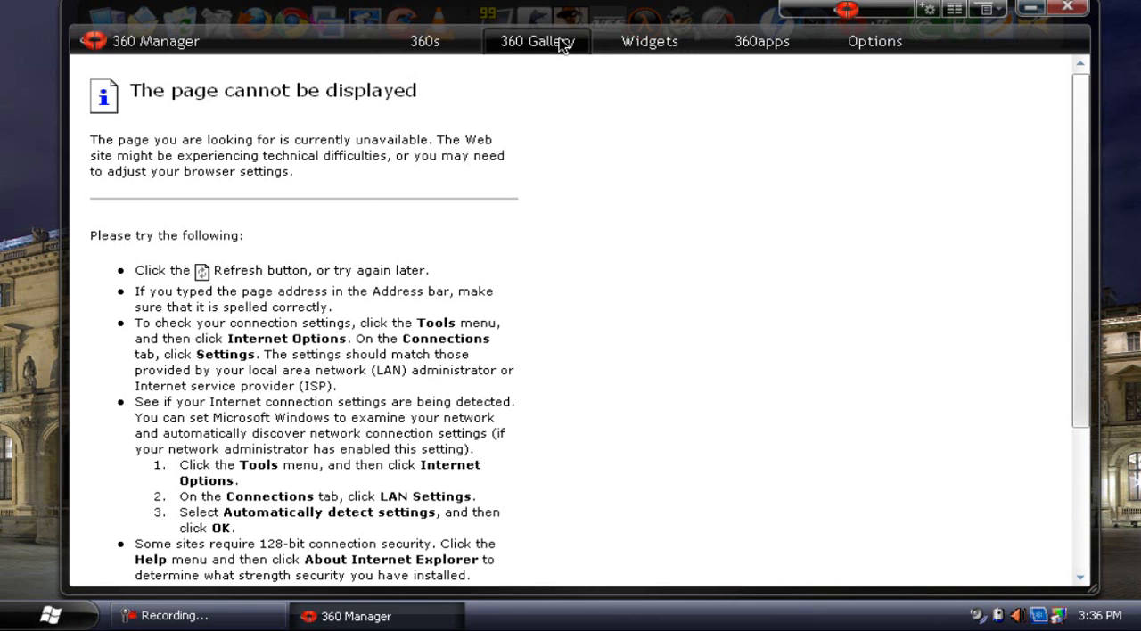
Return to the 360s tab showing Musee du Louvre and Notre-Dame de Paris.
{"action": "left_click", "coordinate": [425, 41]}
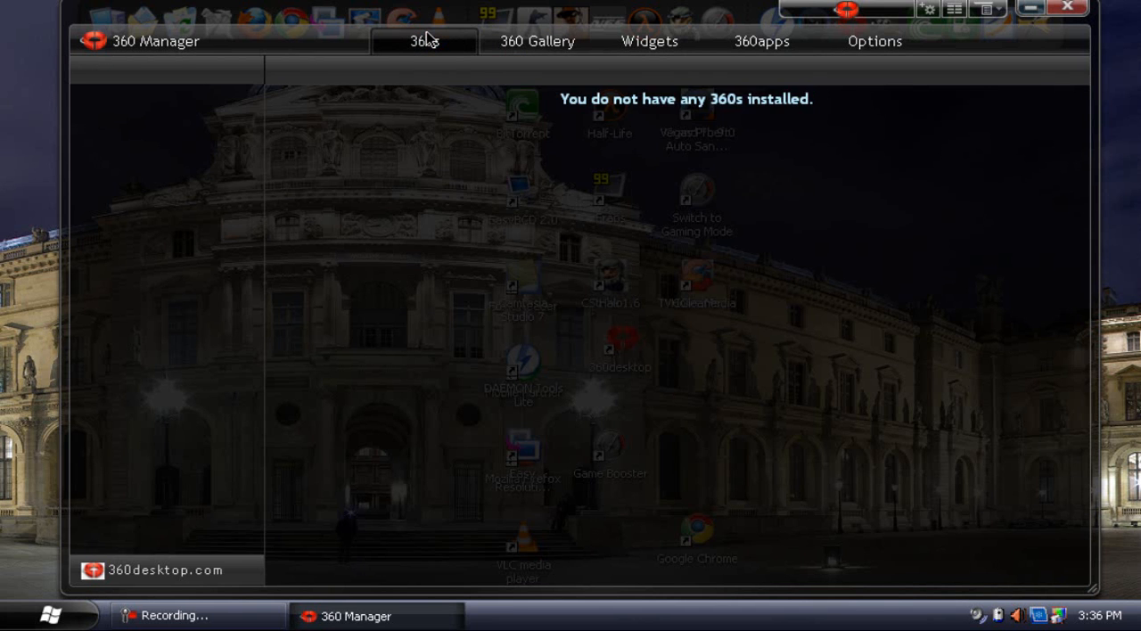
{"action": "left_click", "coordinate": [424, 41]}
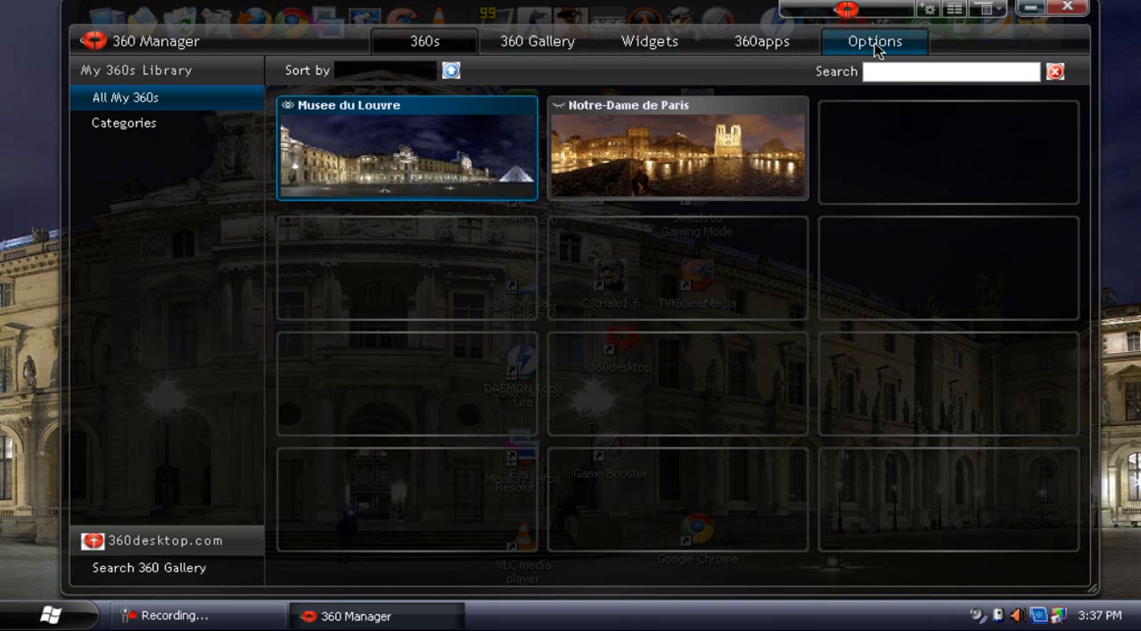
Show the Registration page under Options, with empty Pro user name and password.
{"action": "left_click", "coordinate": [875, 41]}
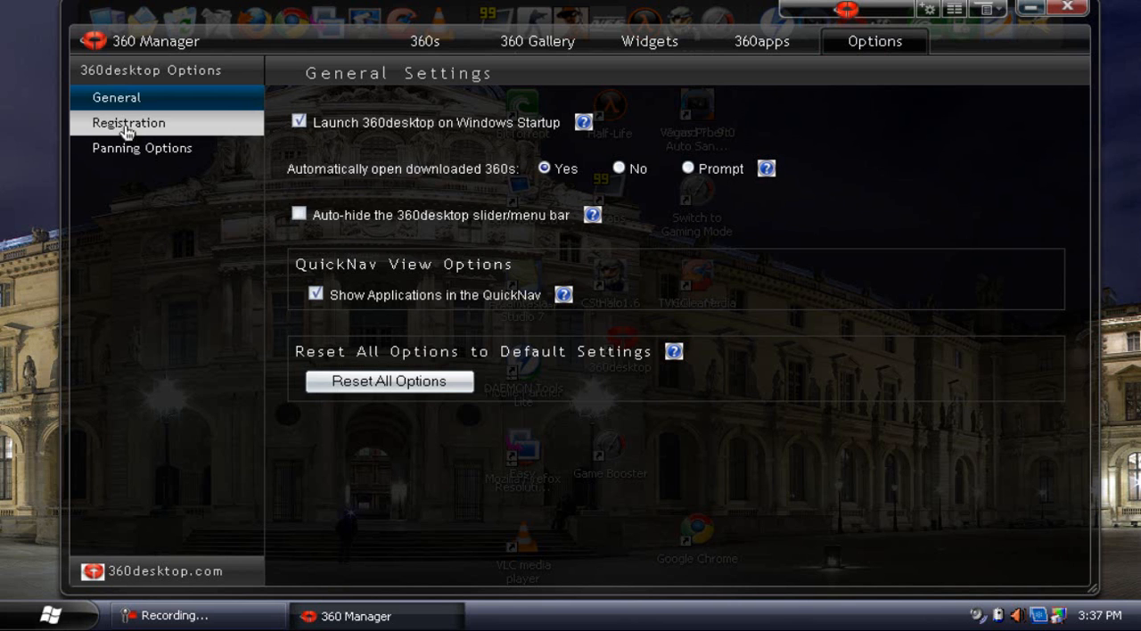
{"action": "left_click", "coordinate": [129, 122]}
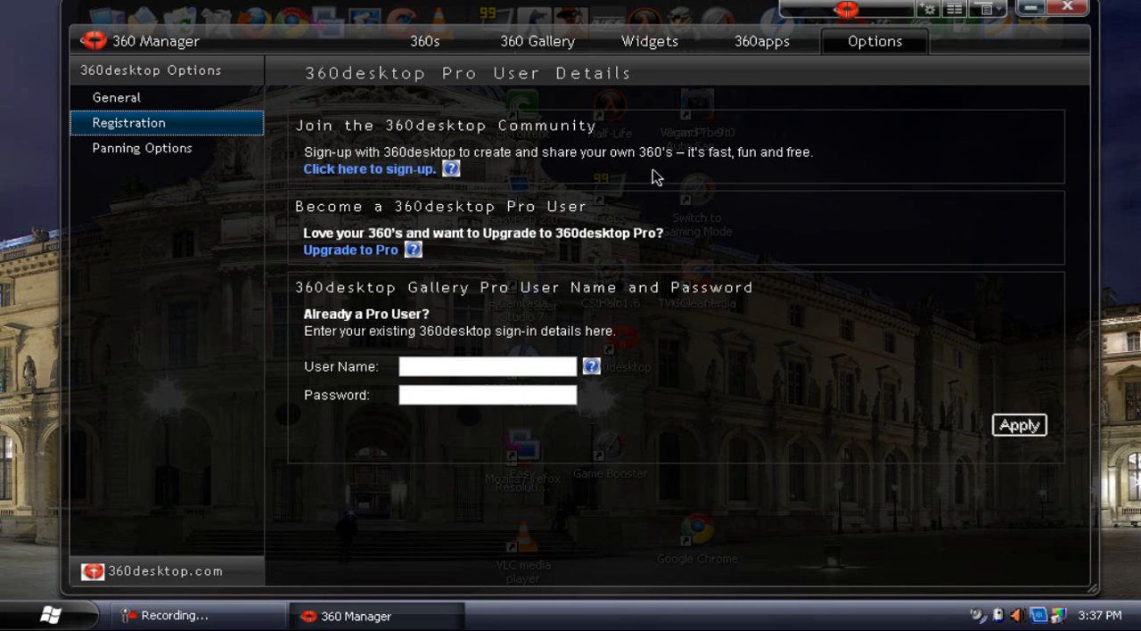
{"action": "mouse_move", "coordinate": [572, 160]}
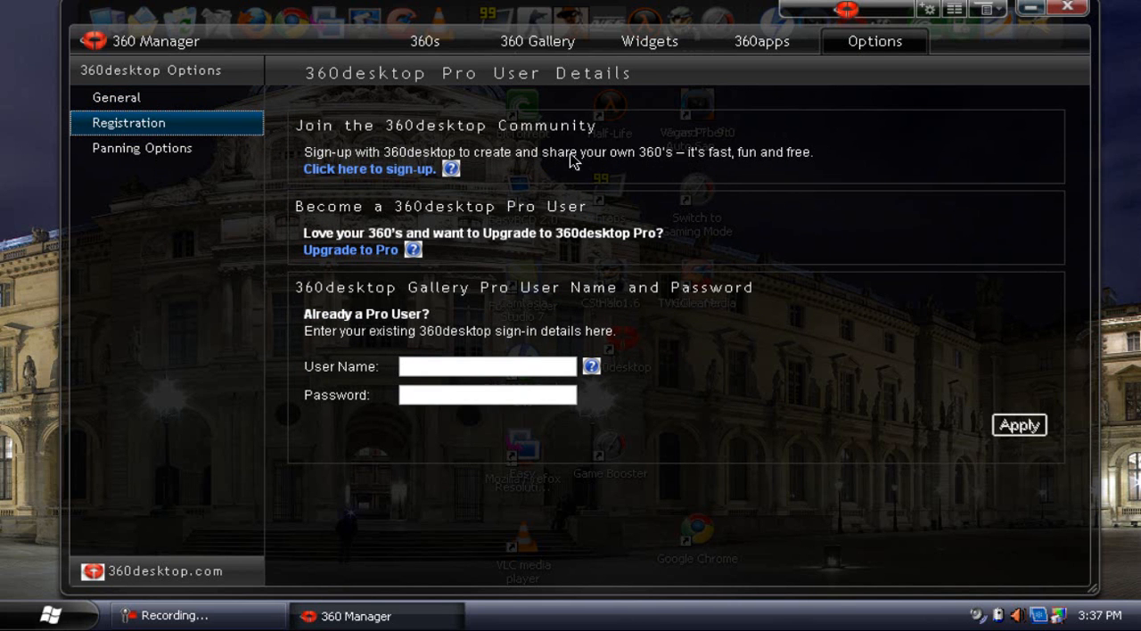
{"action": "mouse_move", "coordinate": [780, 173]}
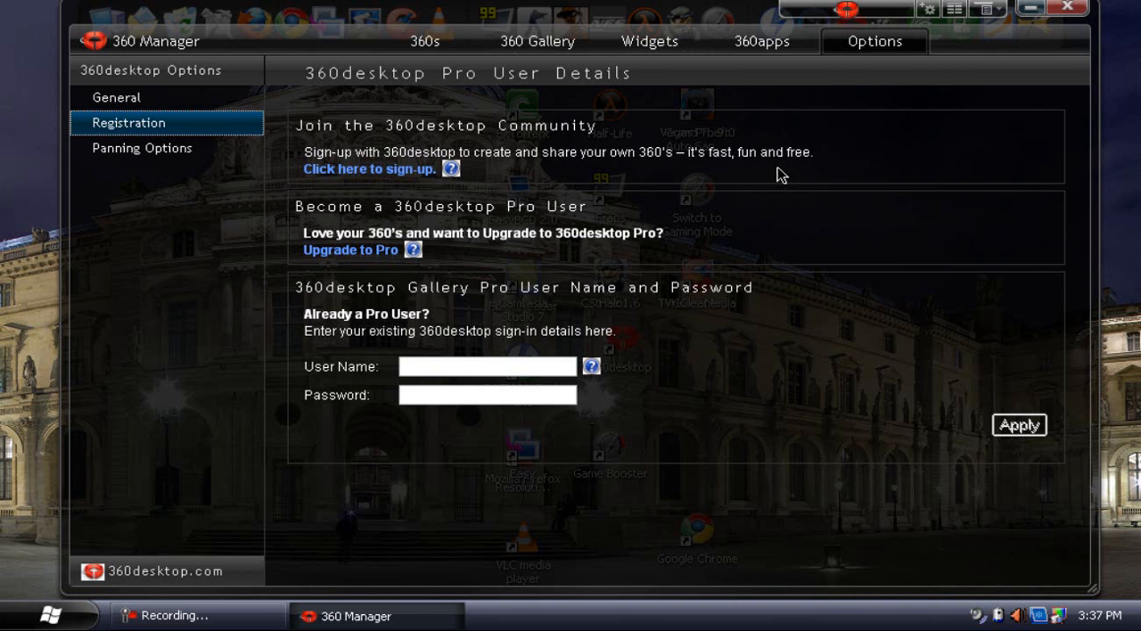
{"action": "mouse_move", "coordinate": [769, 168]}
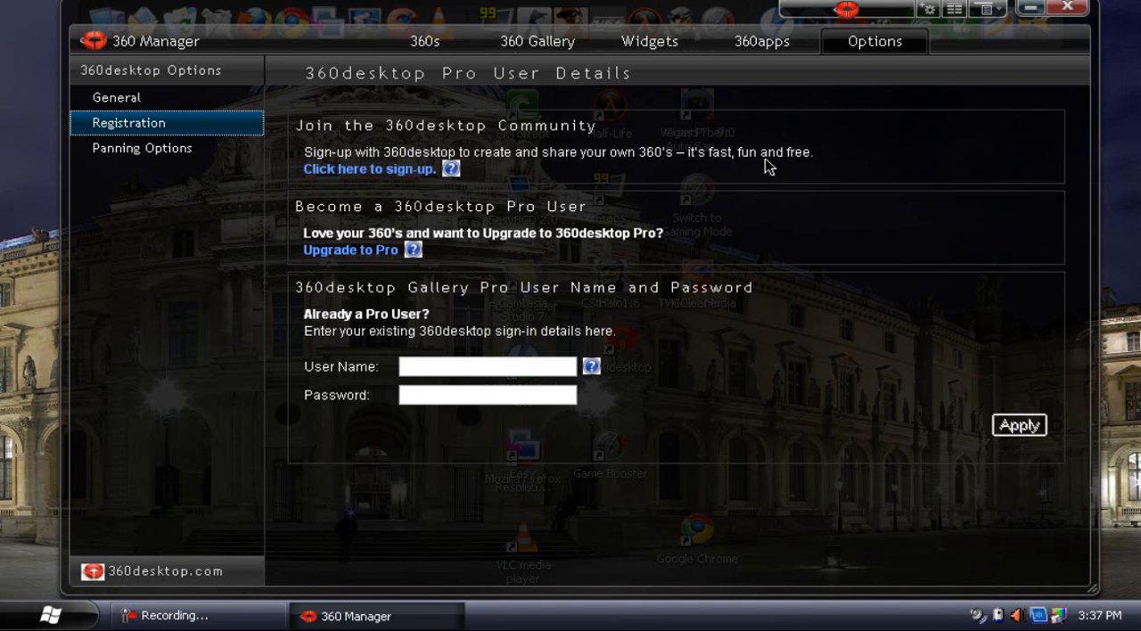
{"action": "mouse_move", "coordinate": [762, 349]}
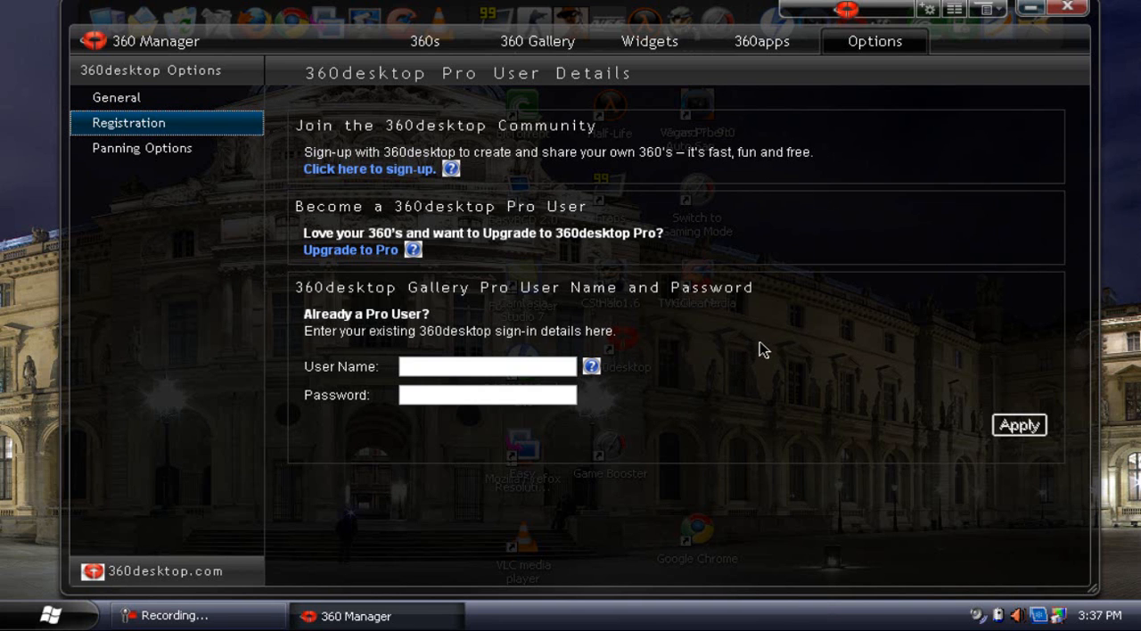
{"action": "mouse_move", "coordinate": [490, 213]}
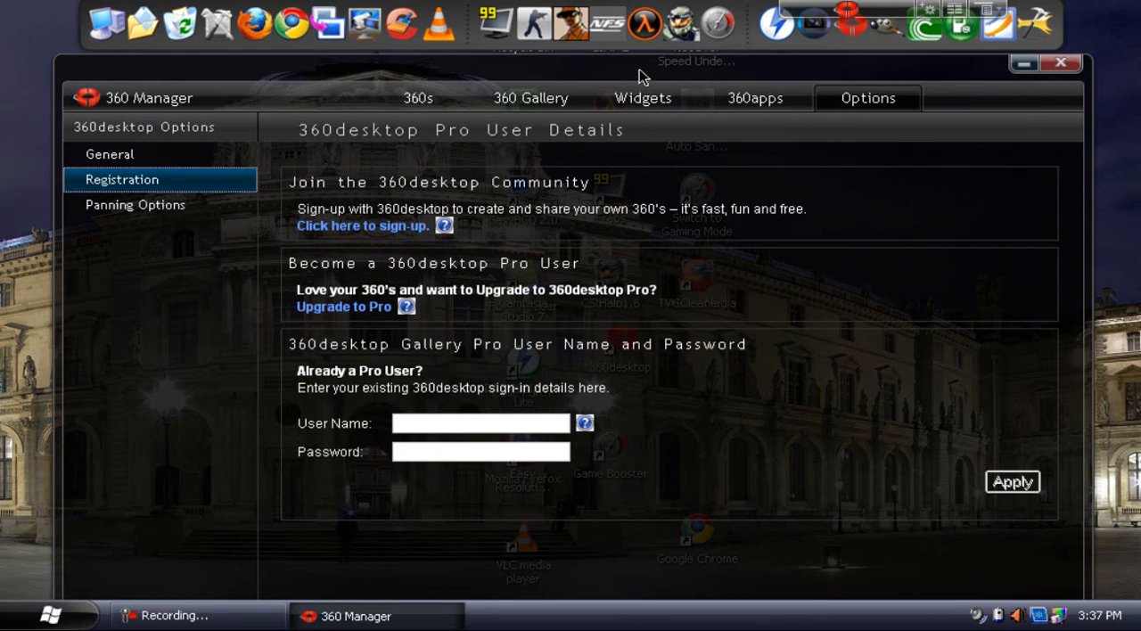
{"action": "mouse_move", "coordinate": [223, 217]}
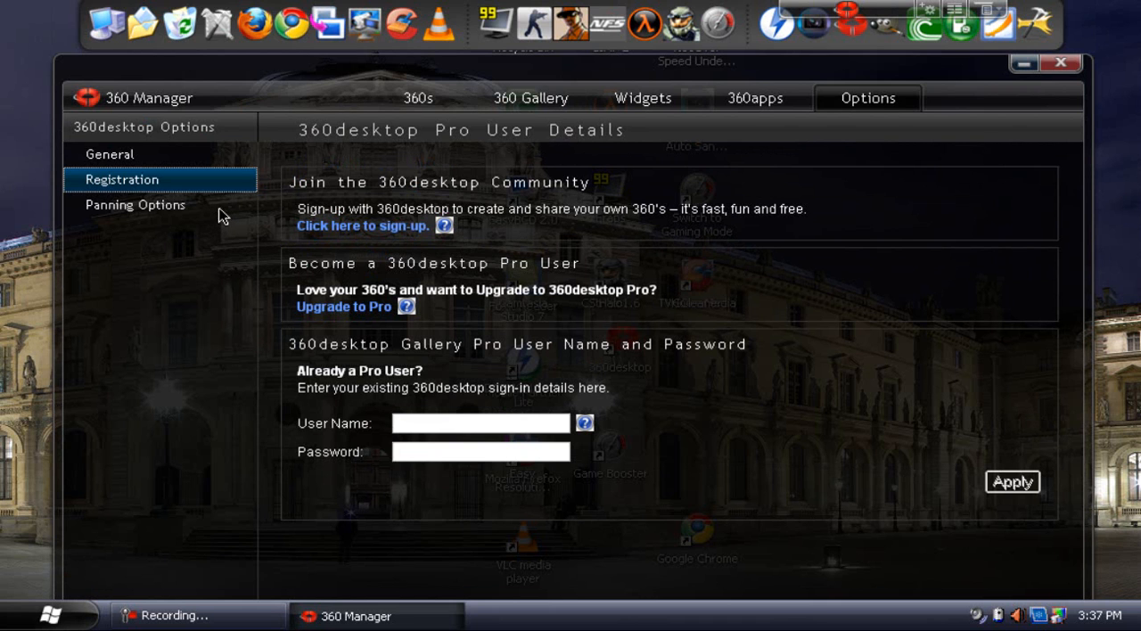
Show Panning Options: side sensitivity, pan speed, icon and application panning.
{"action": "left_click", "coordinate": [134, 205]}
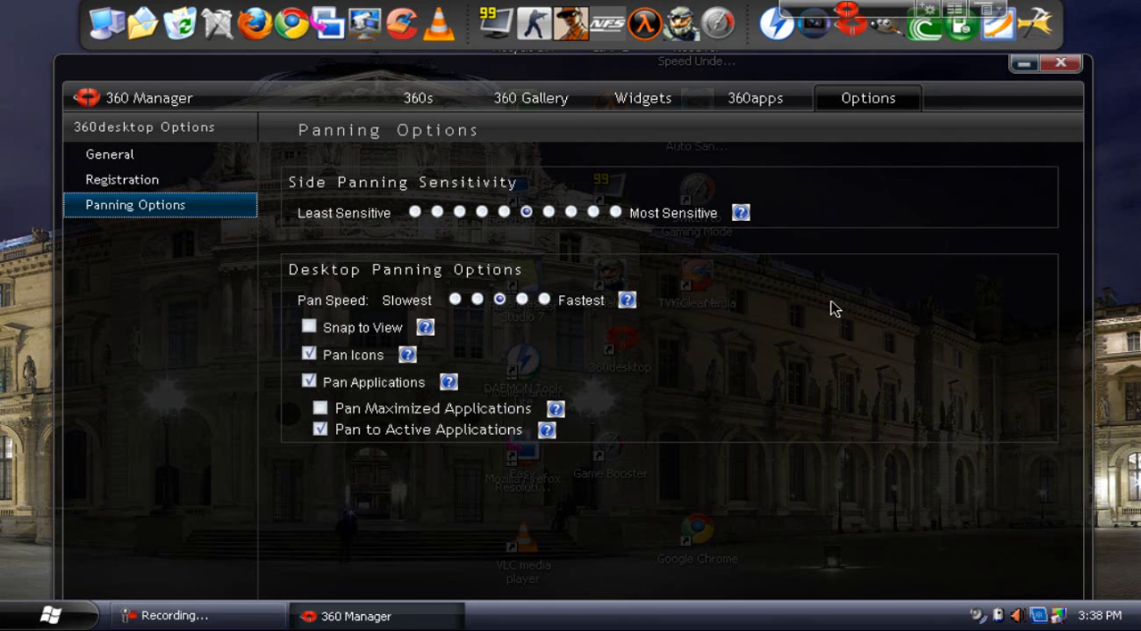
{"action": "mouse_move", "coordinate": [346, 383]}
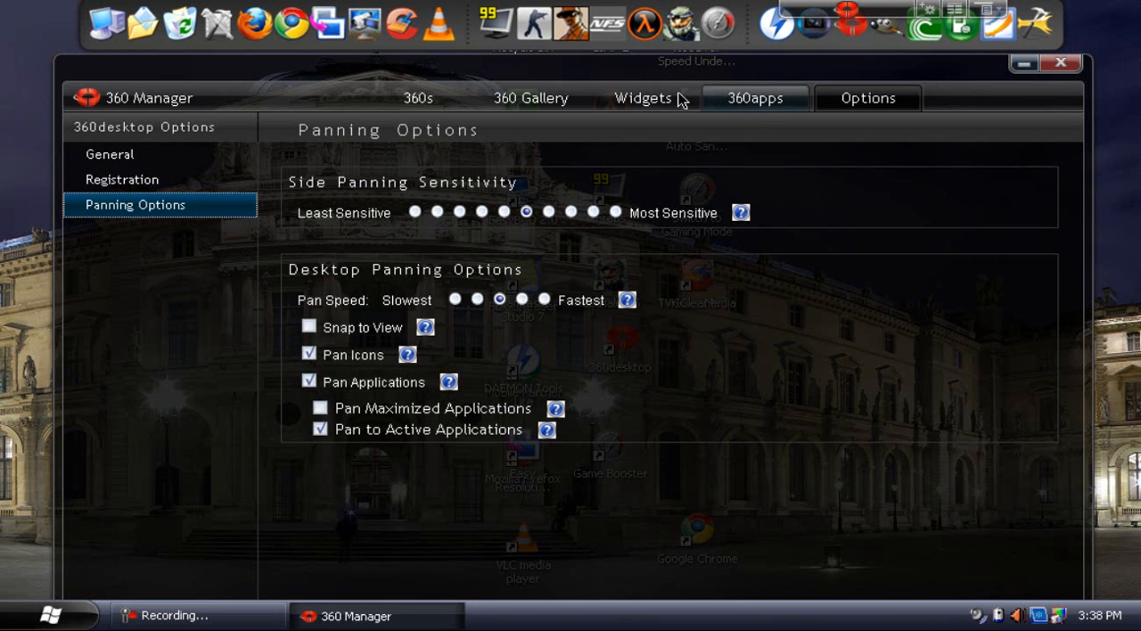
Switch to the Widgets tab to see the single installed widget.
{"action": "left_click", "coordinate": [642, 98]}
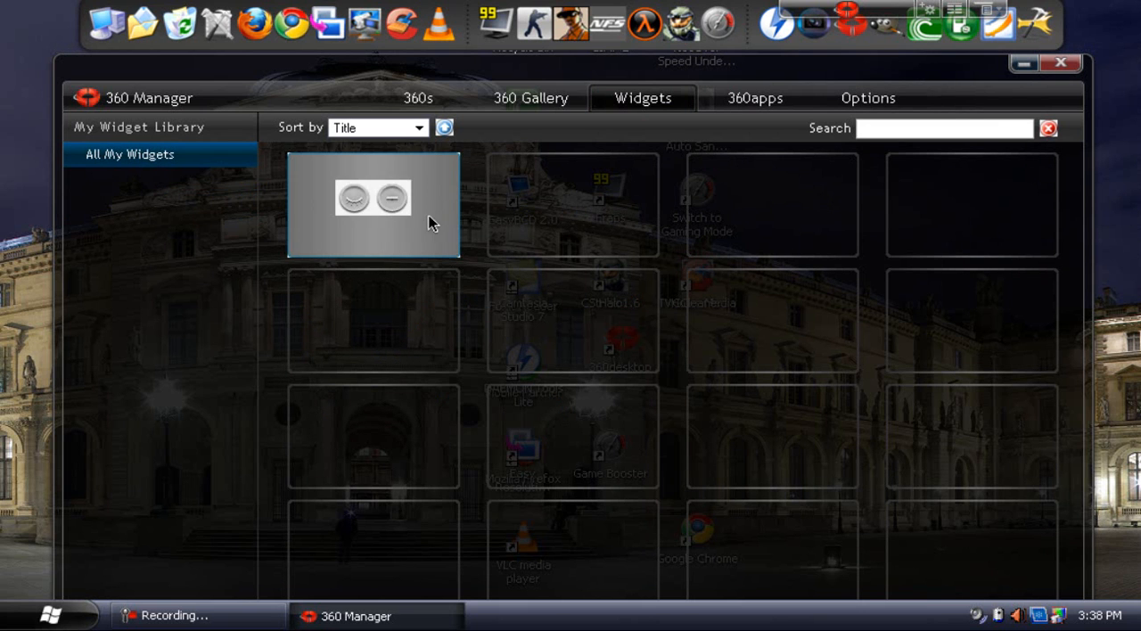
{"action": "mouse_move", "coordinate": [446, 215]}
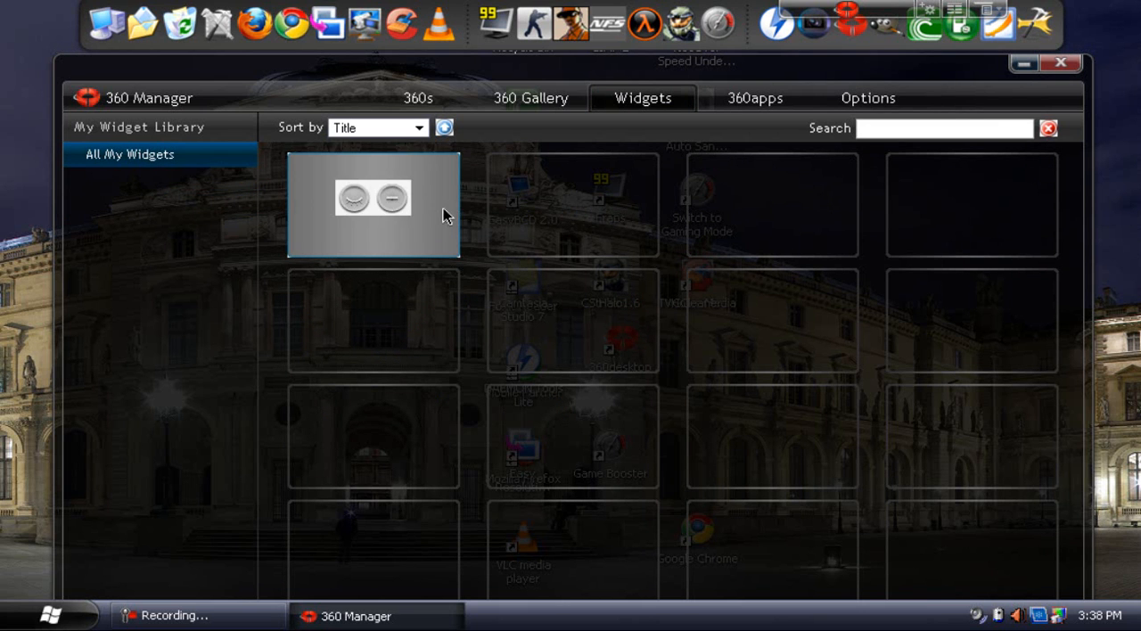